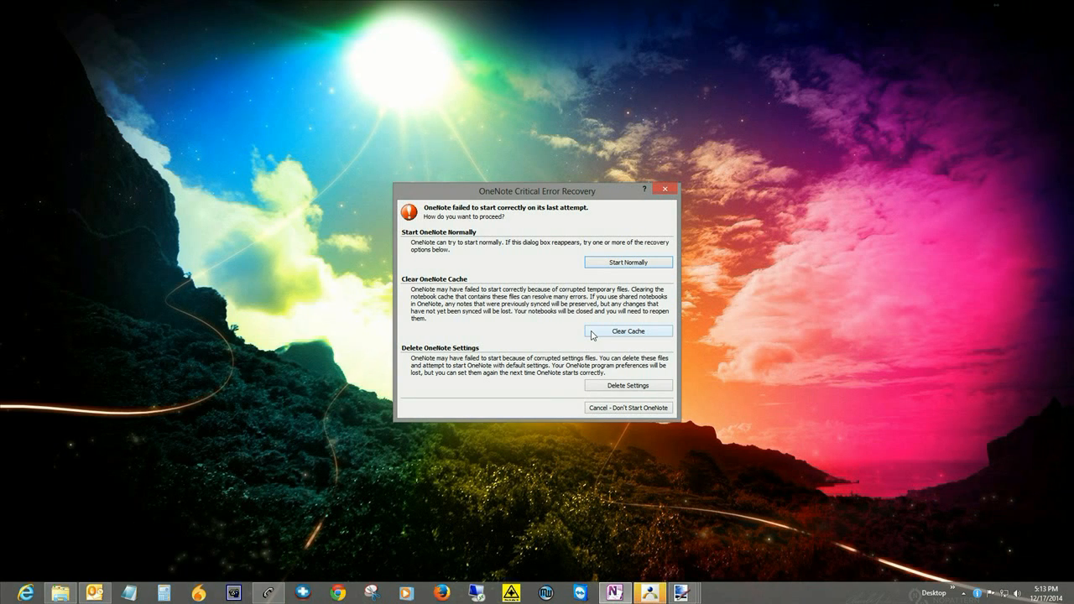
pyautogui.moveTo(628, 384)
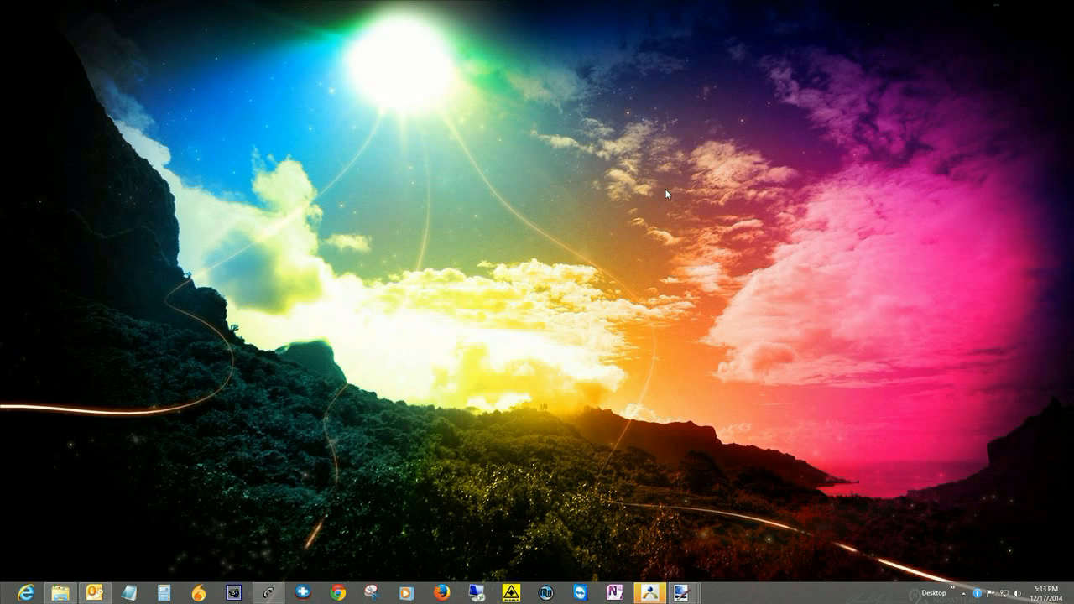
pyautogui.moveTo(747, 268)
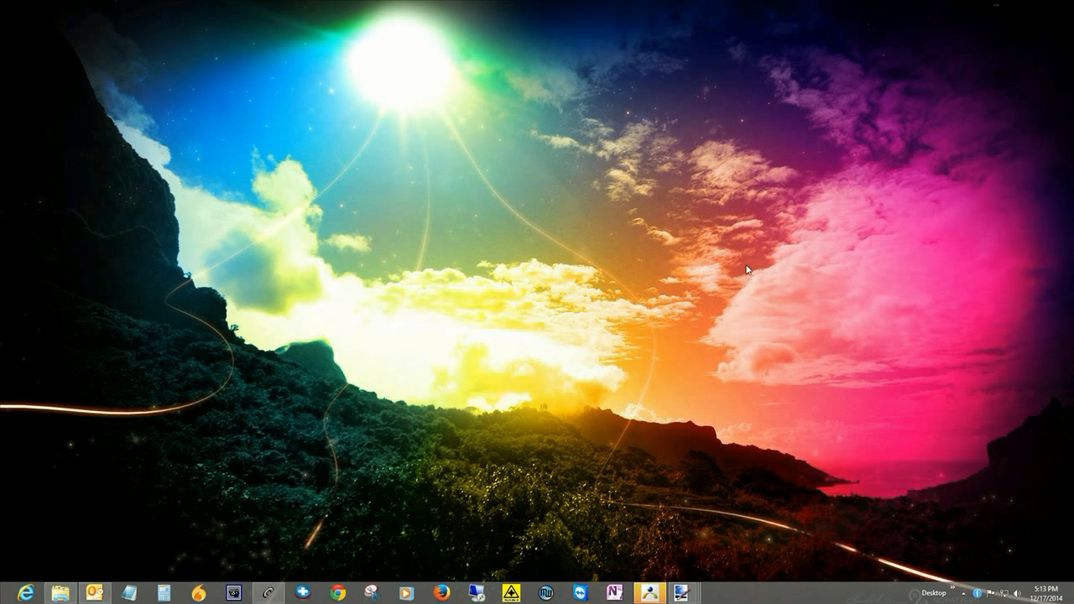
pyautogui.moveTo(857, 448)
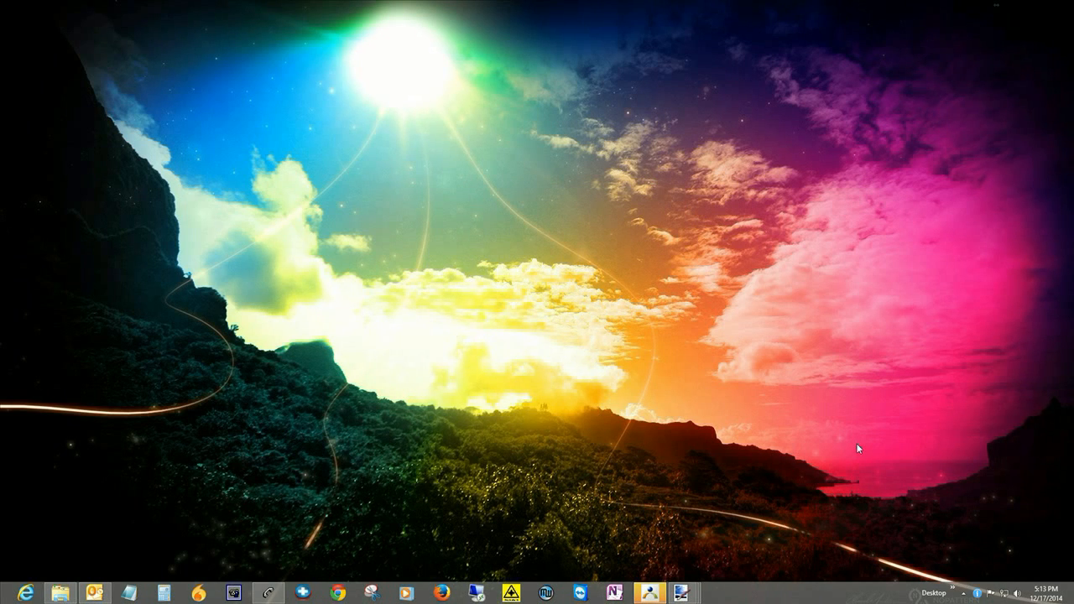